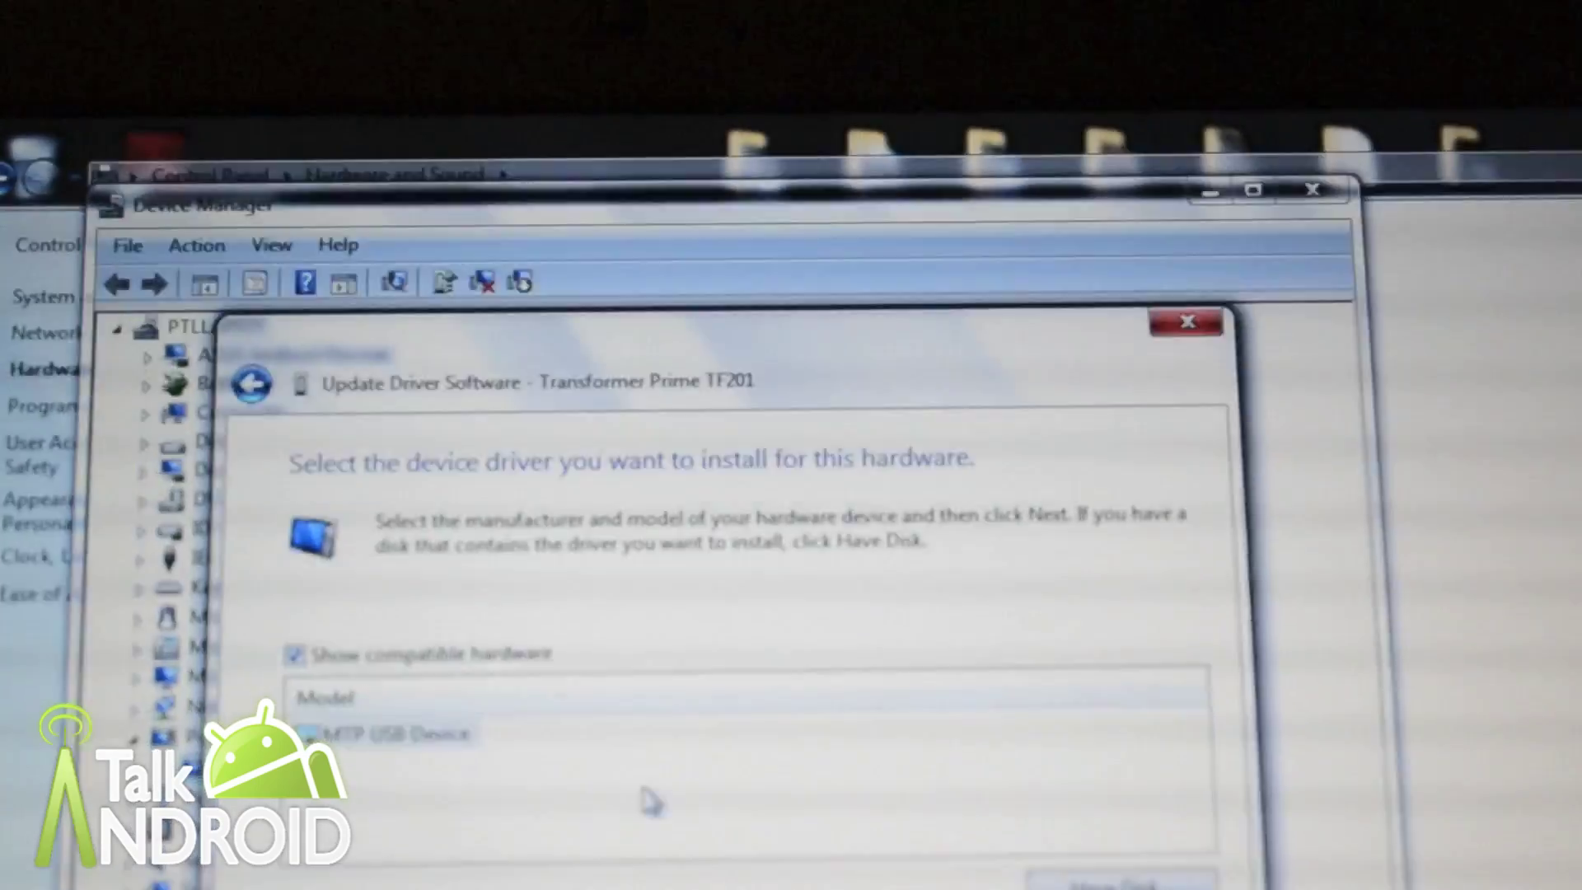
Select MTP USB Device as the driver model for the Transformer Prime TF201.
{"action": "left_click", "coordinate": [1186, 321]}
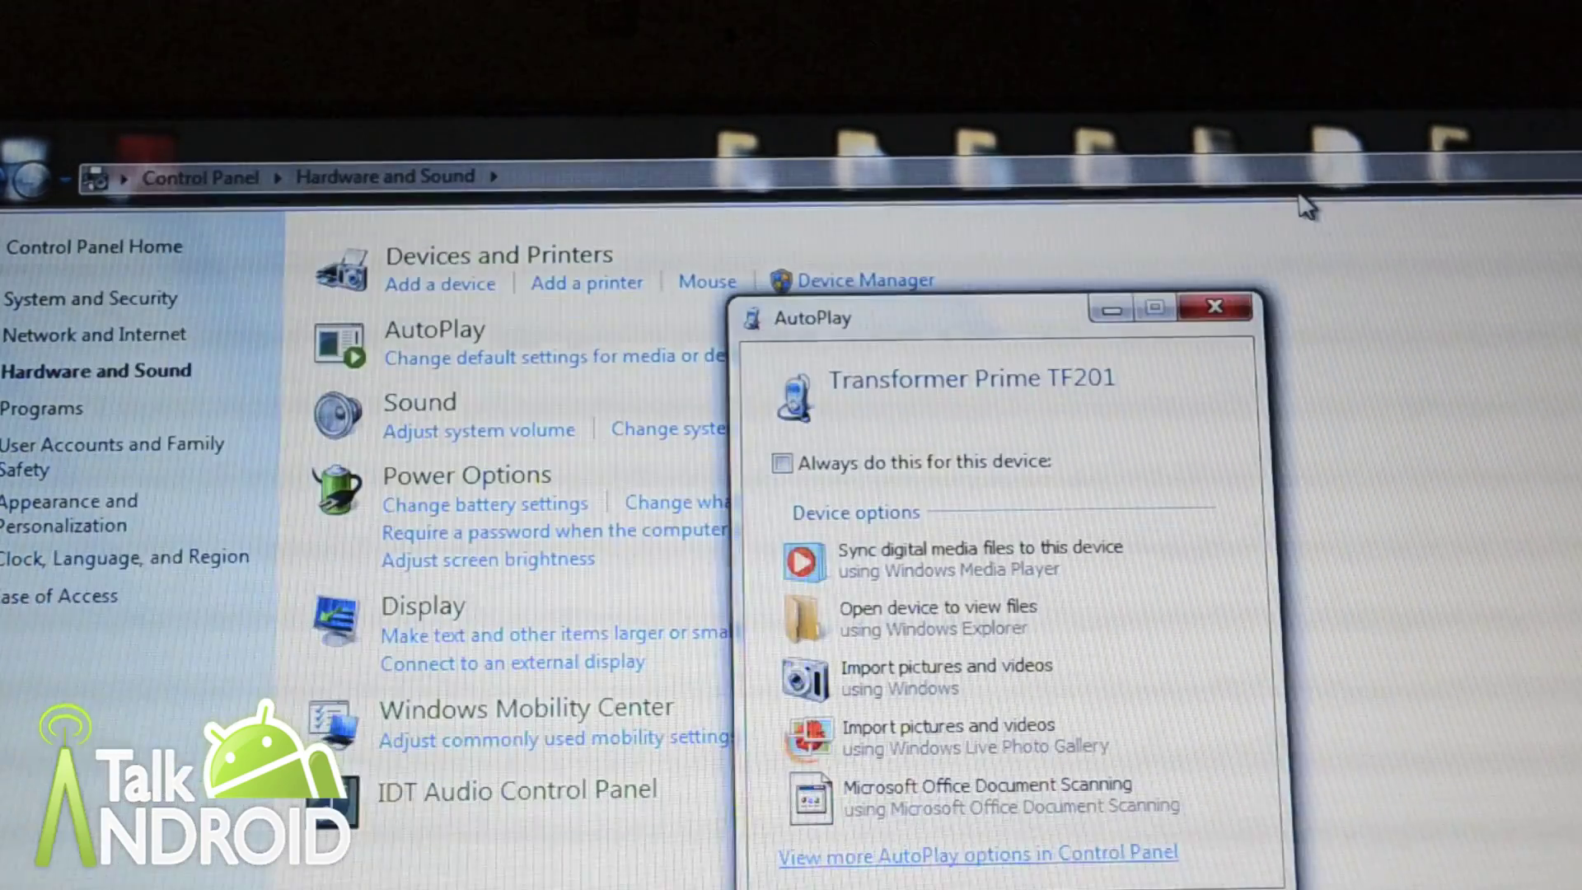